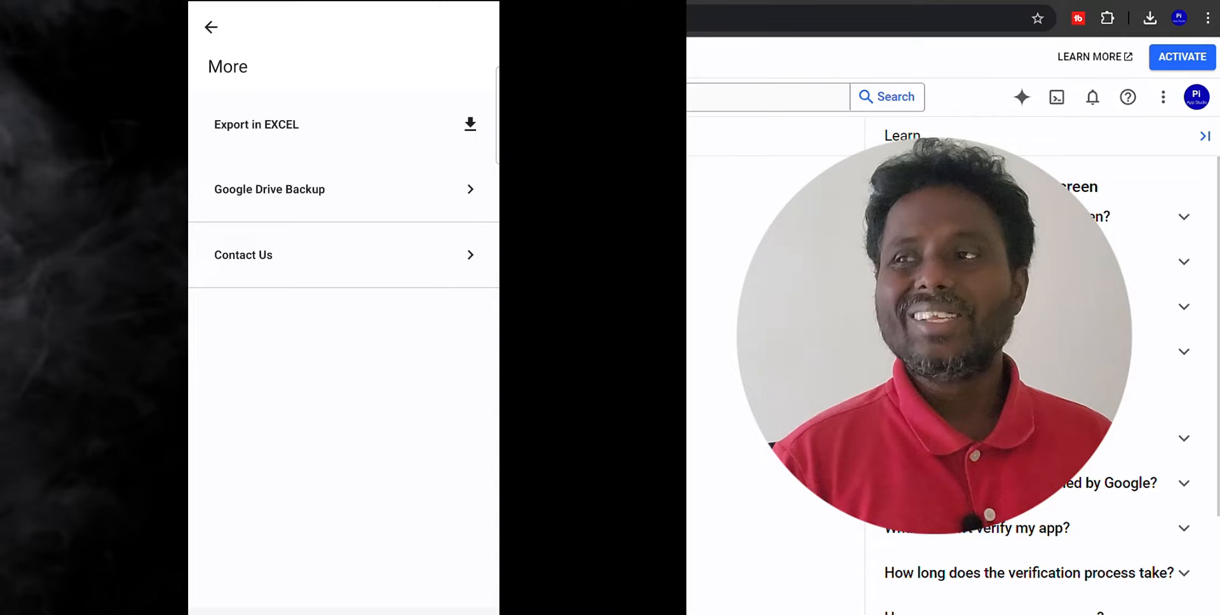
# - Link Moi's Google Drive Backup to the listed Google account, checking the privacy policy first
pyautogui.click(269, 189)
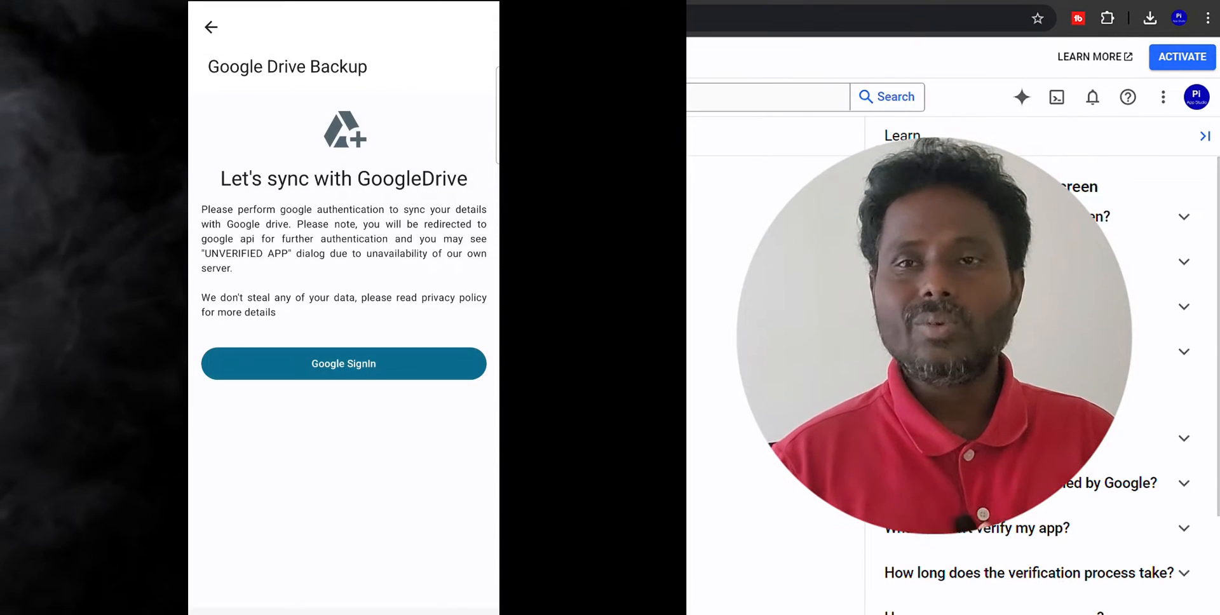
pyautogui.click(343, 363)
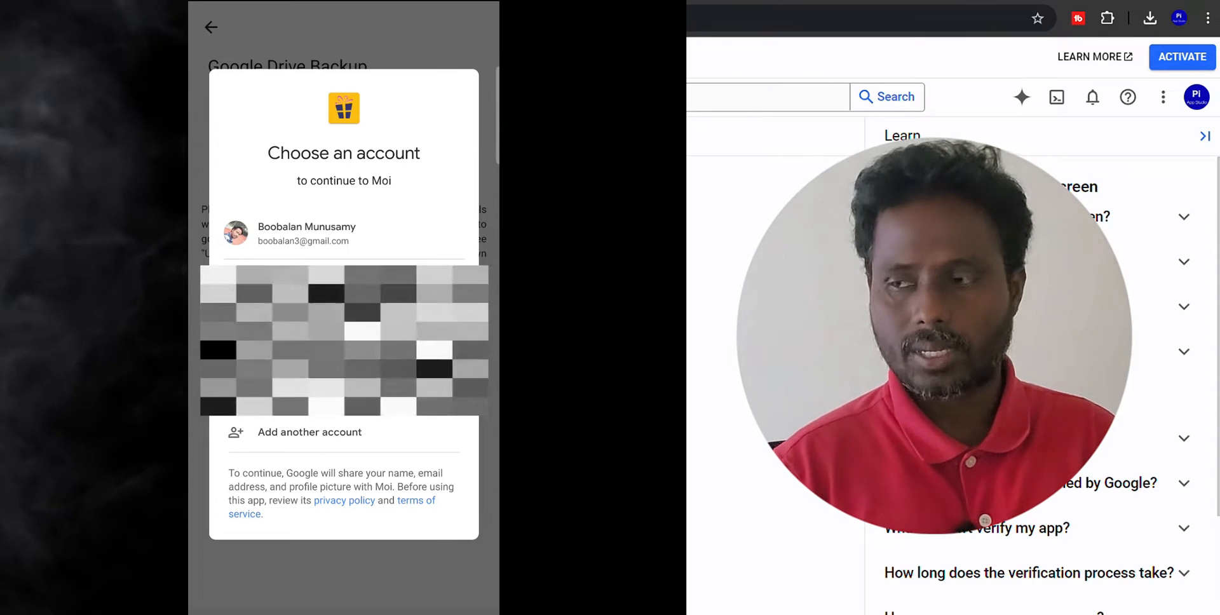
pyautogui.click(210, 28)
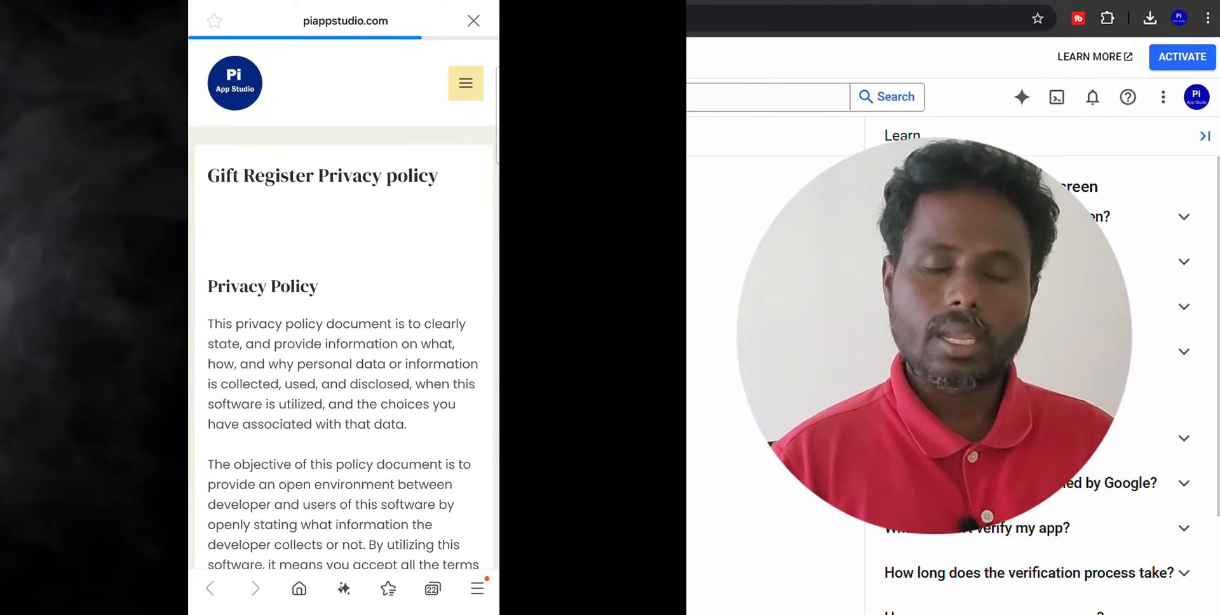
pyautogui.scroll(-3)
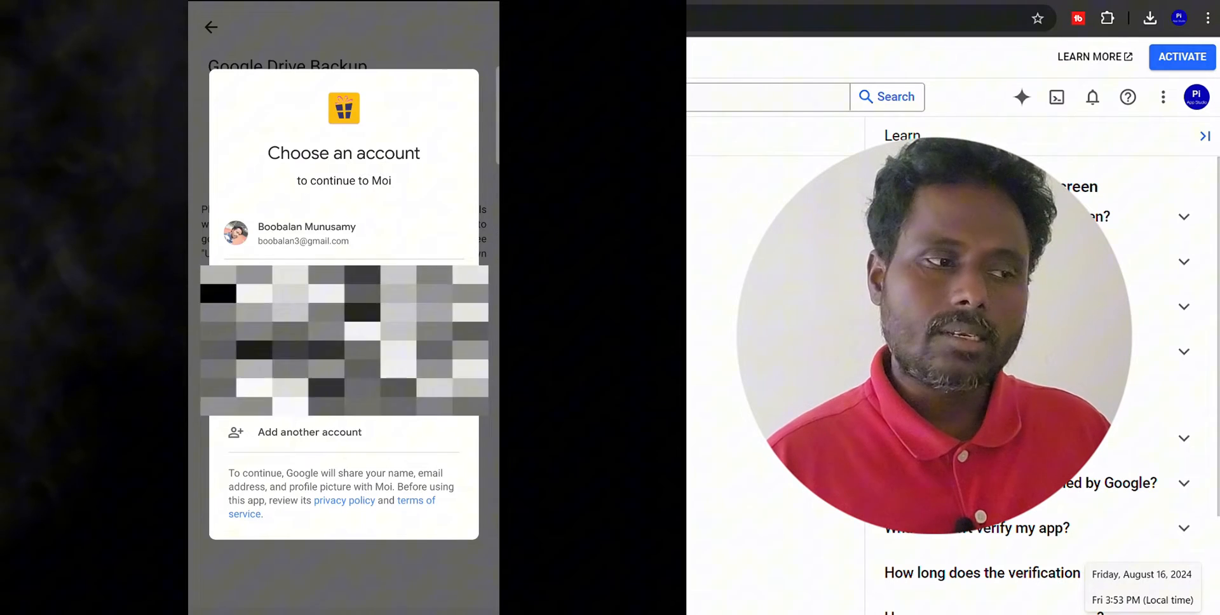
pyautogui.click(343, 233)
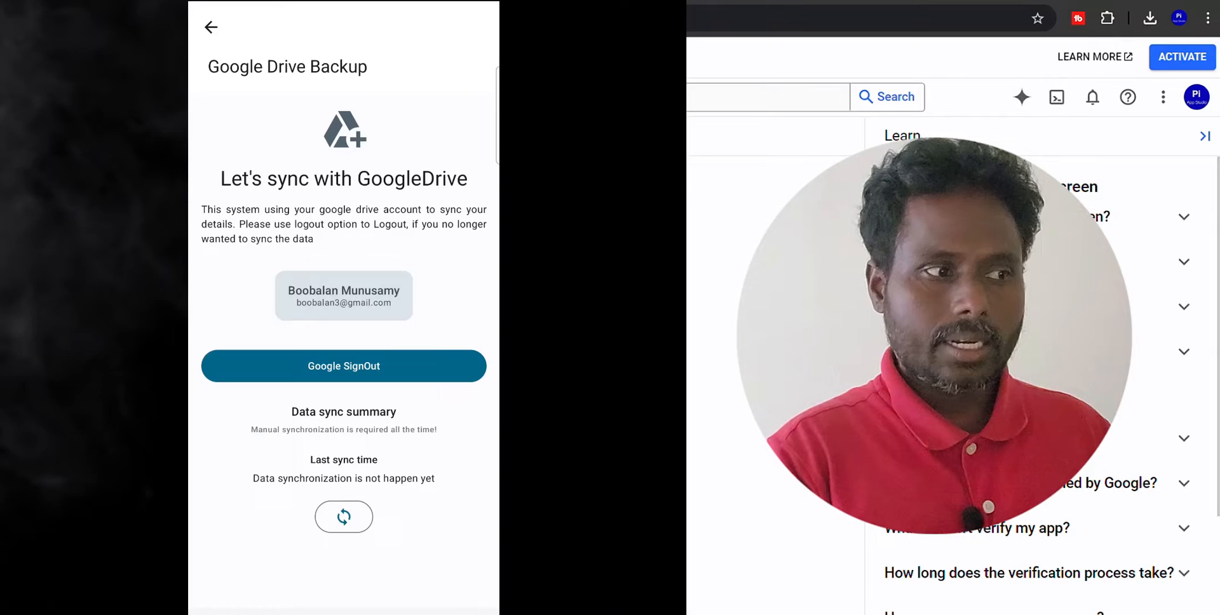
pyautogui.click(344, 517)
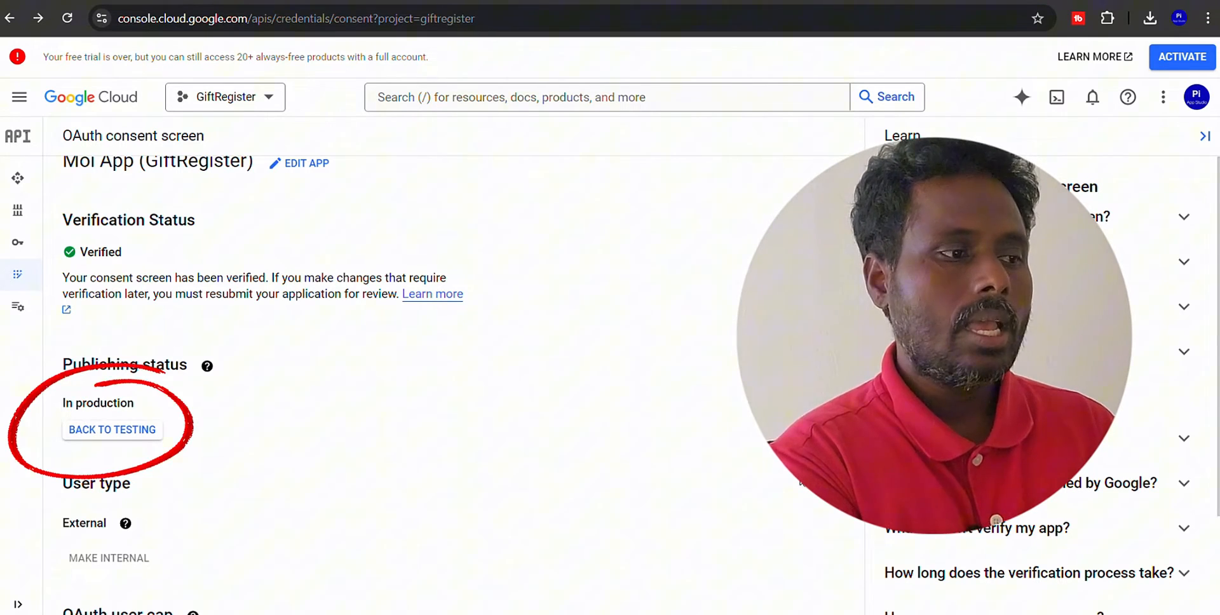
# - Open the OAuth consent screen to review its Verification Status and Publishing status
pyautogui.click(306, 163)
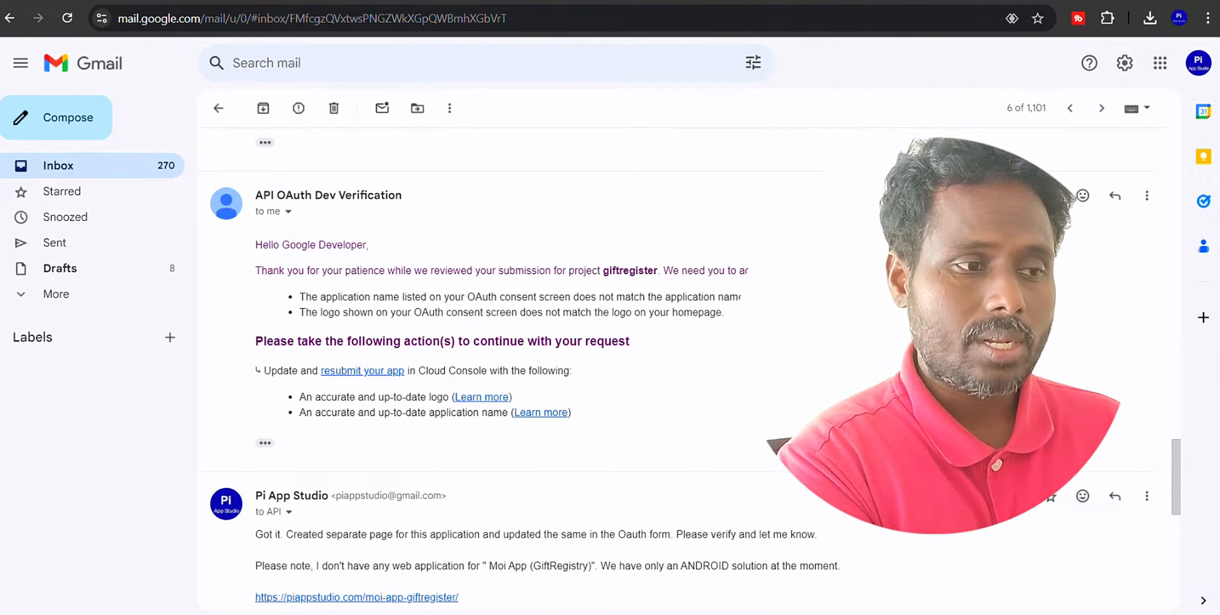
# - Expand the latest API OAuth Dev Verification reply about the unregistered homepage URL
pyautogui.scroll(-3)
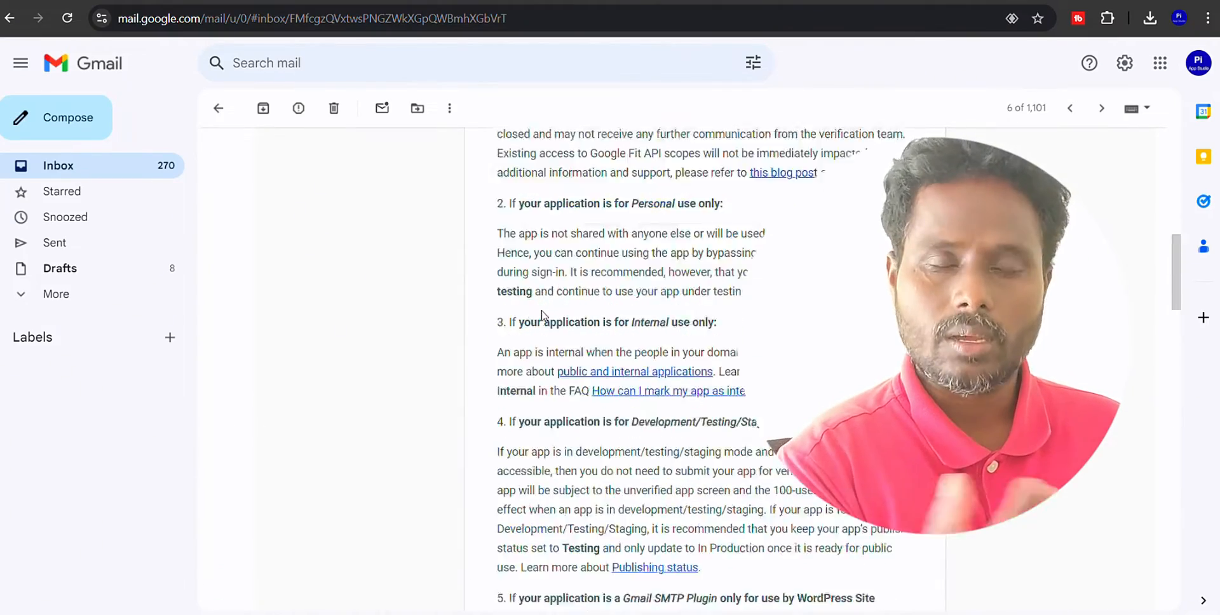
pyautogui.scroll(-3)
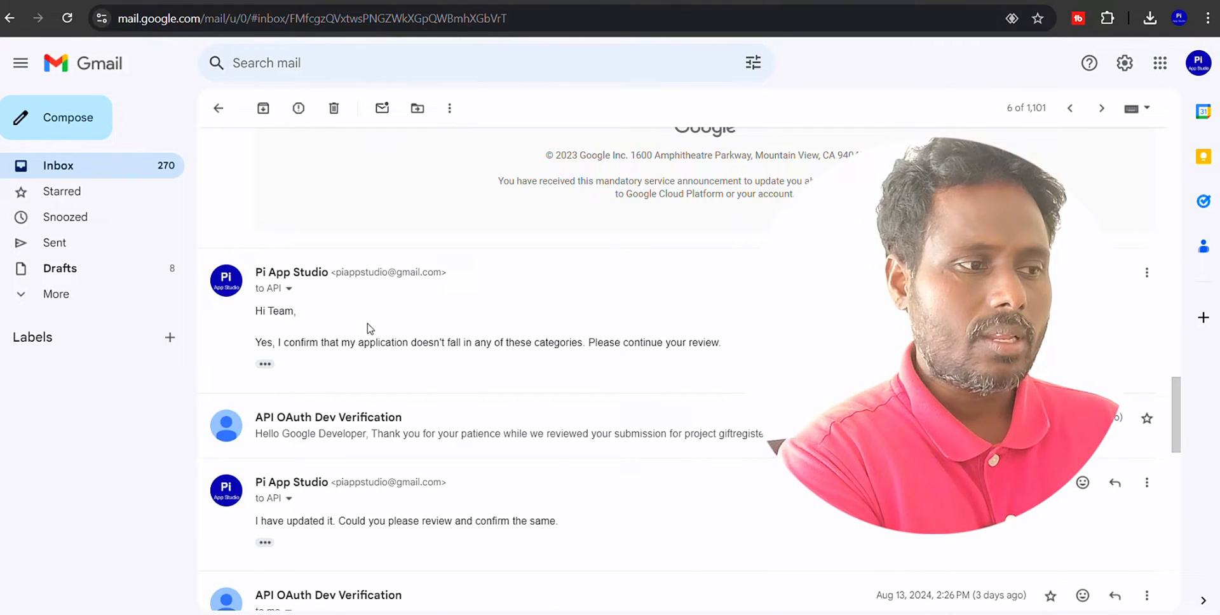
pyautogui.moveTo(471, 360)
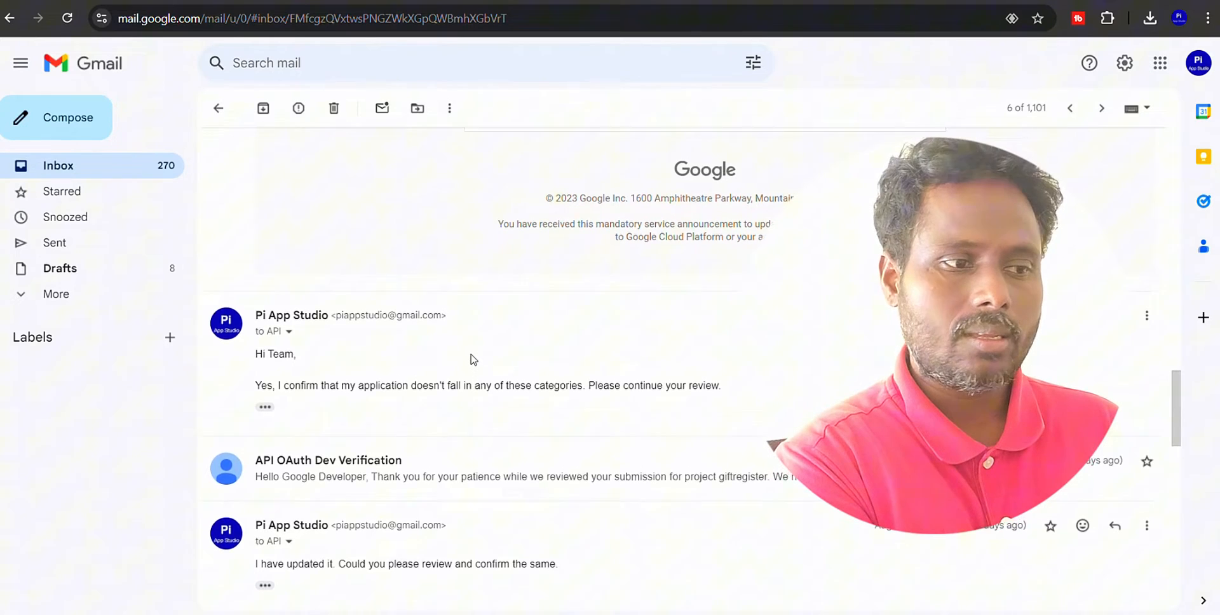
pyautogui.scroll(-3)
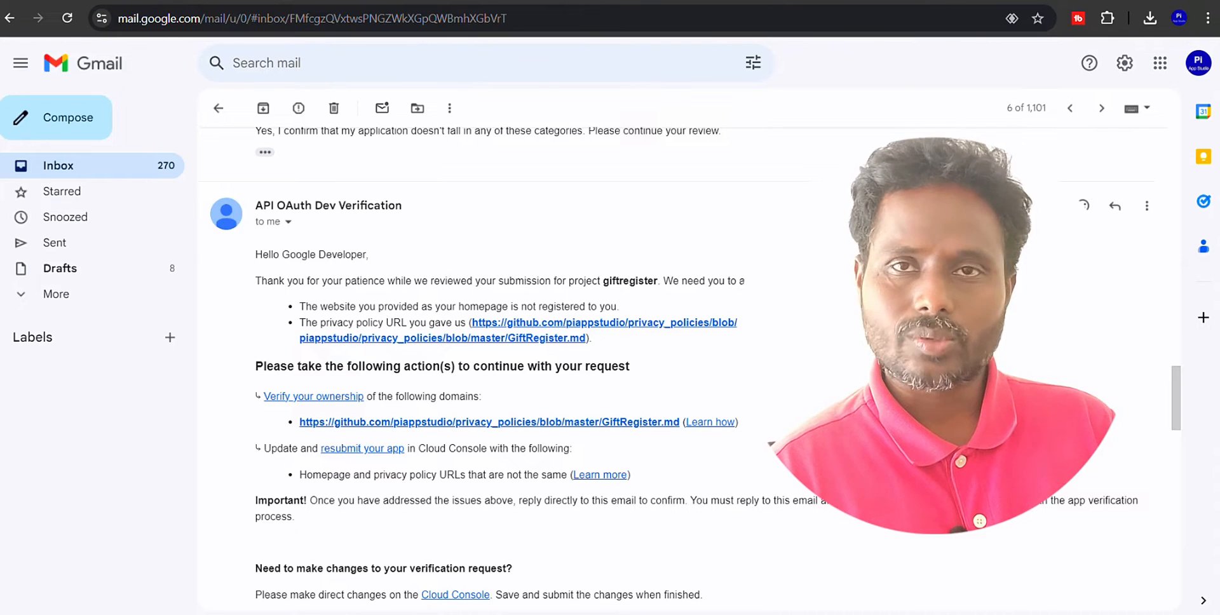
pyautogui.click(490, 423)
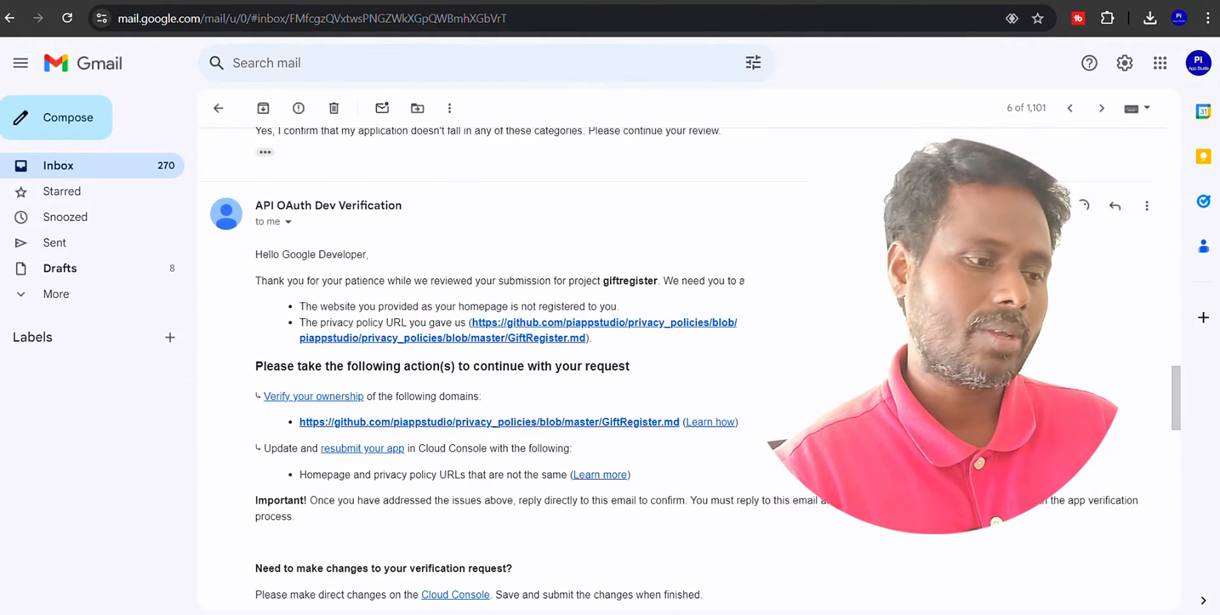
pyautogui.scroll(-3)
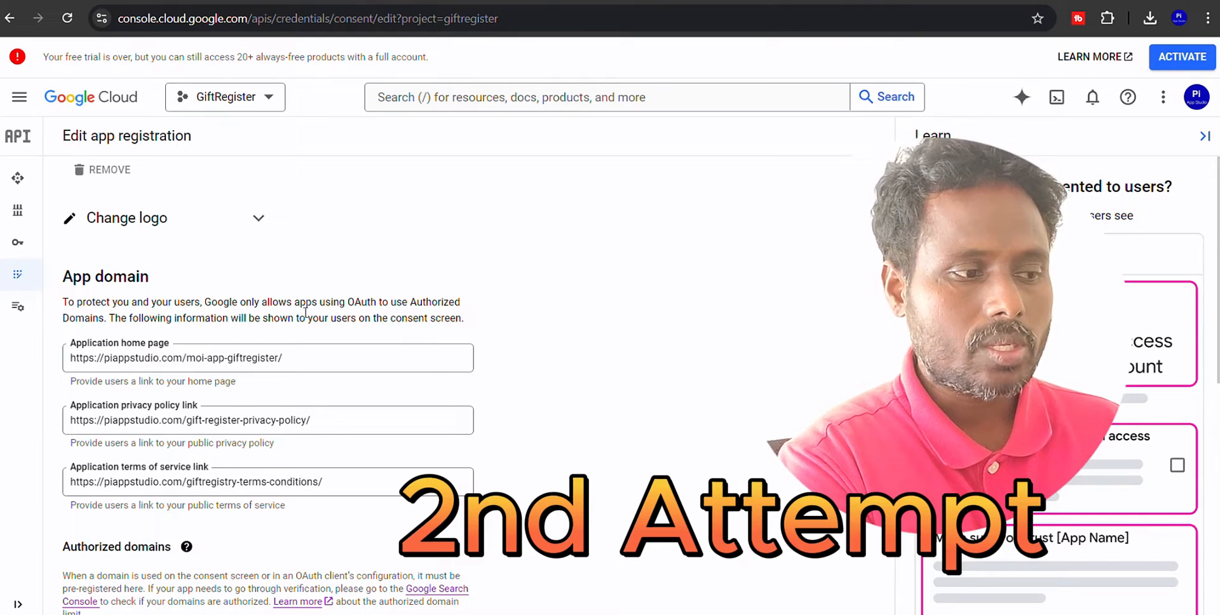
pyautogui.moveTo(152, 352)
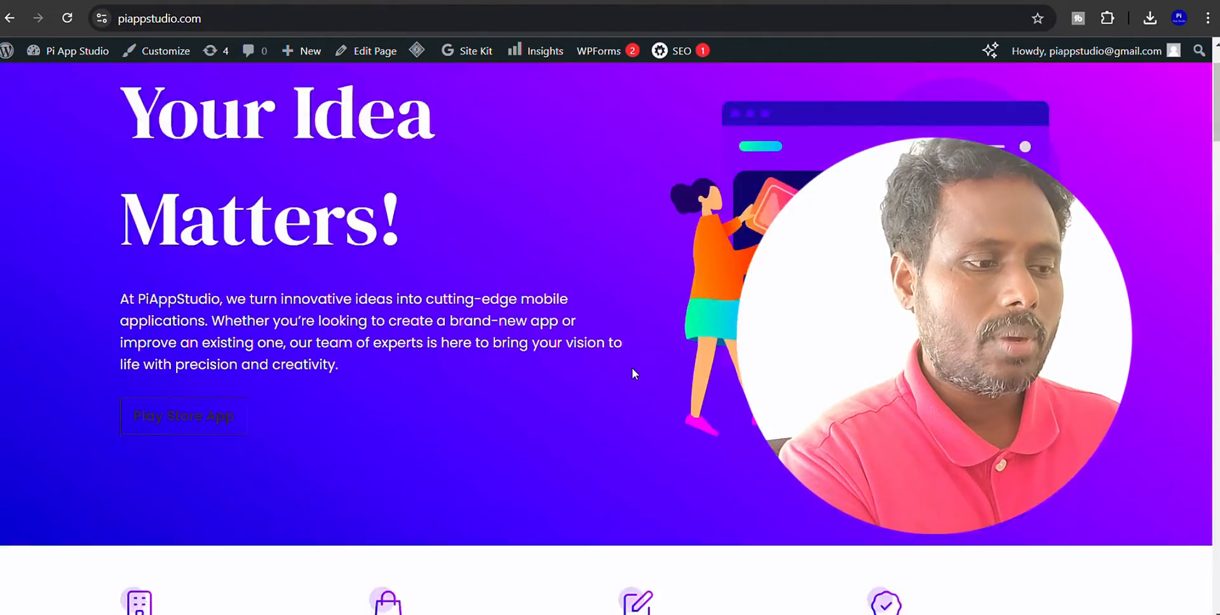
# - Scroll the piappstudio.com home page past its services and testimonial sections
pyautogui.scroll(-3)
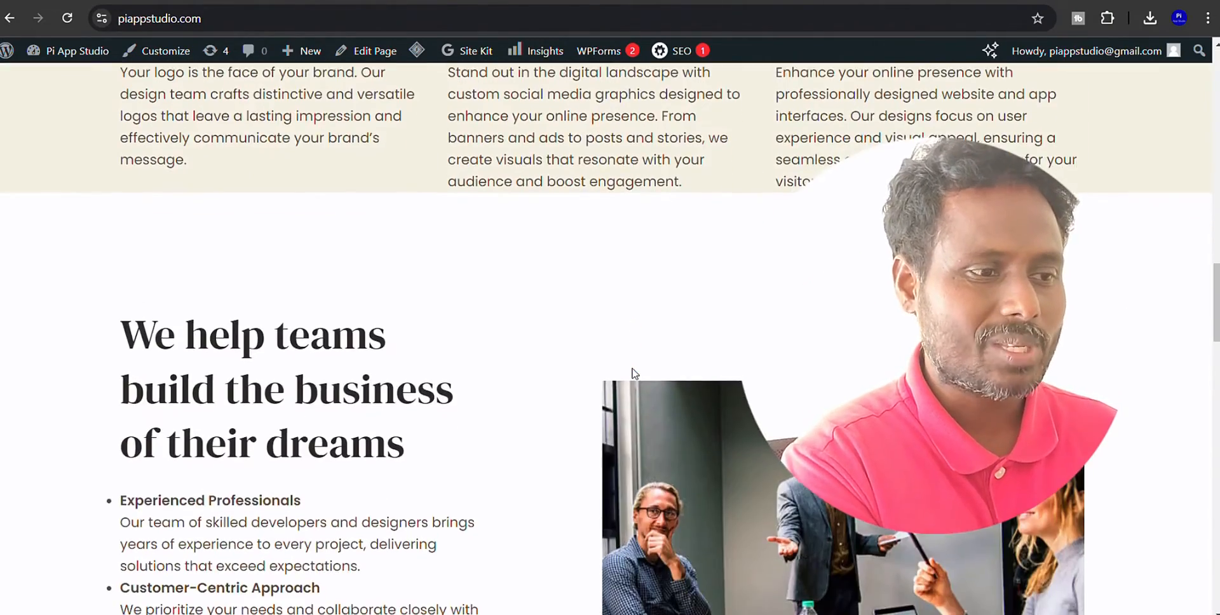
pyautogui.scroll(-3)
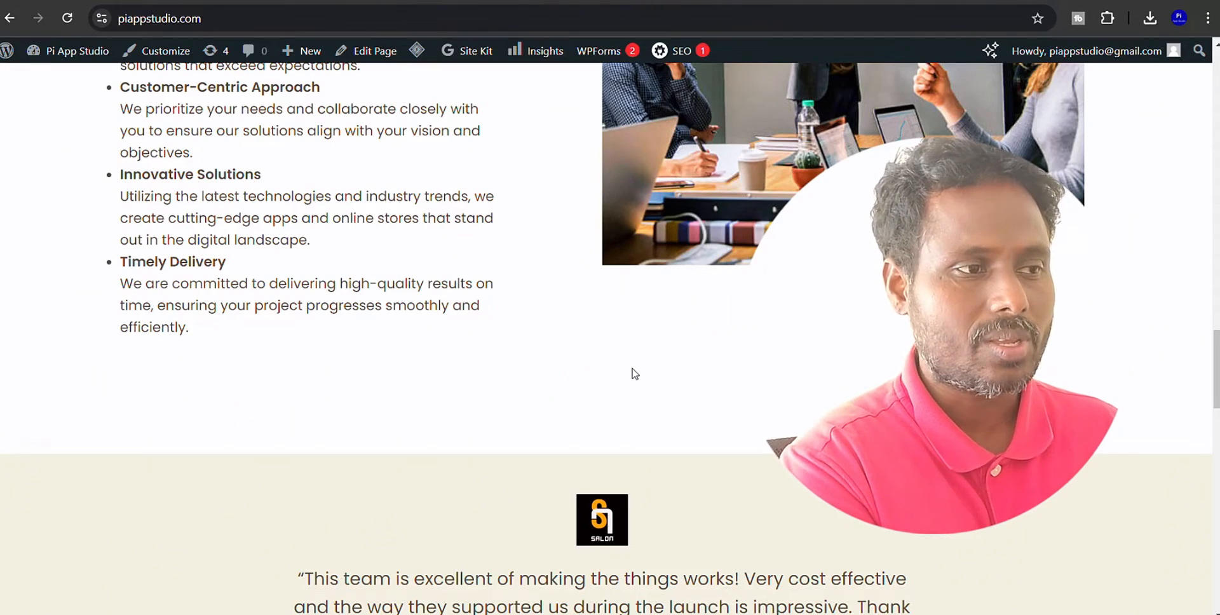
pyautogui.scroll(-3)
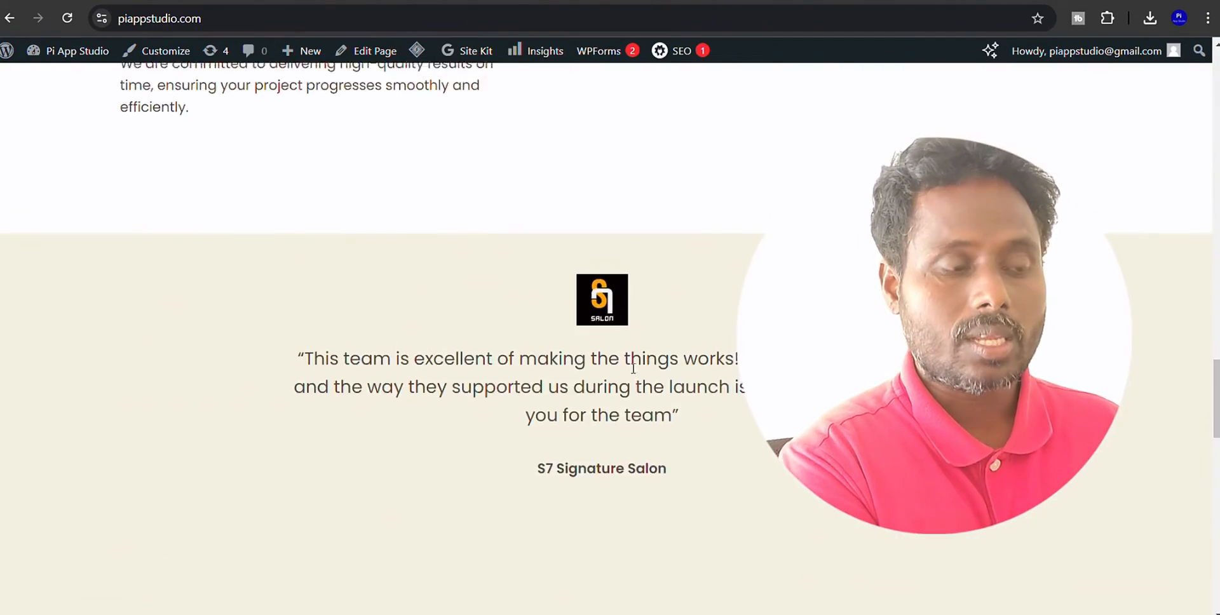
pyautogui.scroll(3)
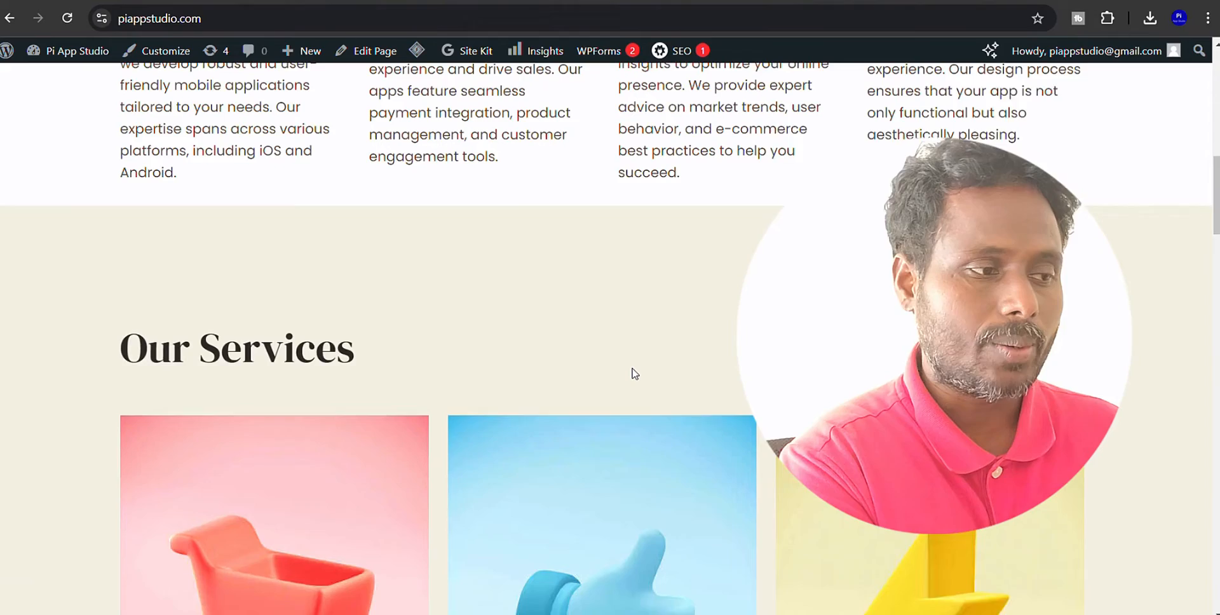
pyautogui.scroll(3)
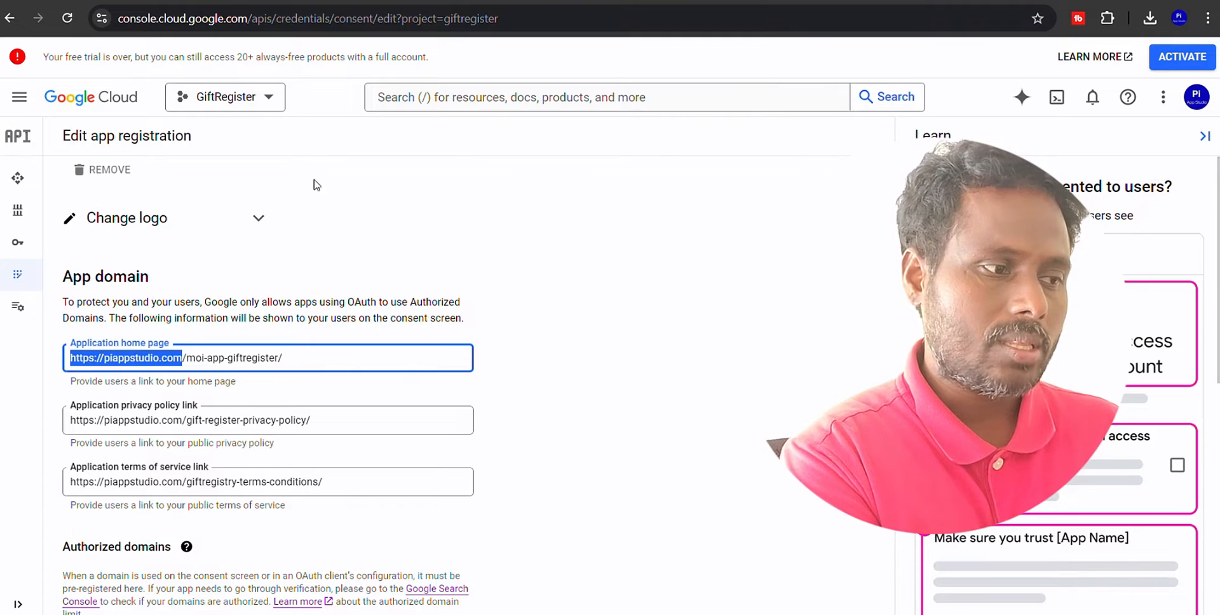
pyautogui.moveTo(322, 375)
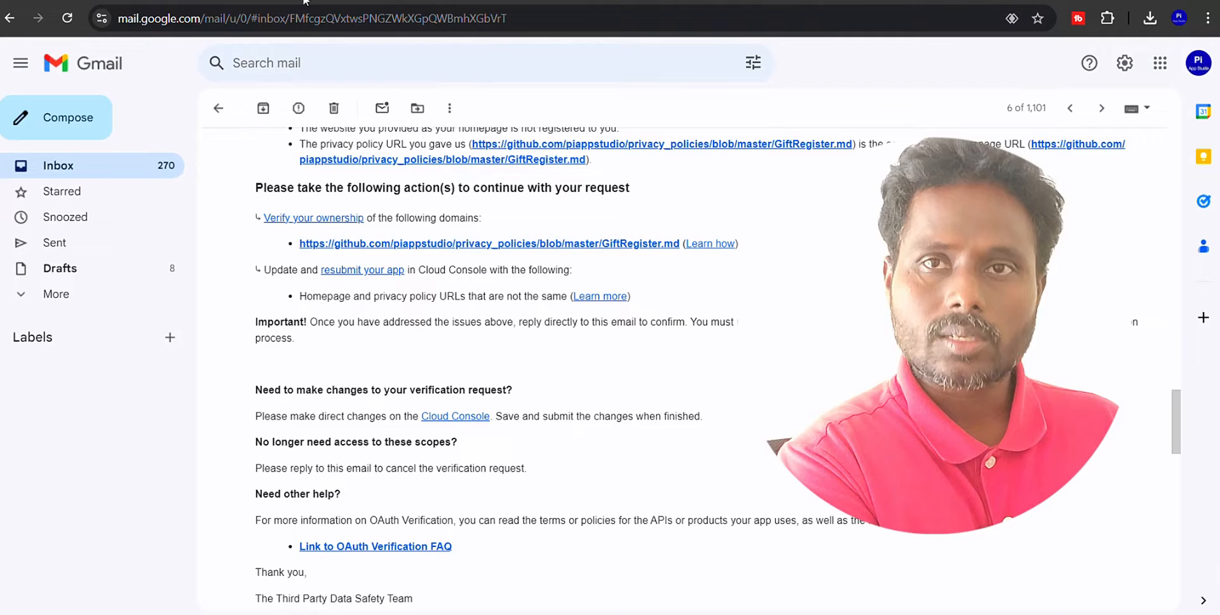
# - Scroll the Edit app registration form to the App domain home, privacy and terms links
pyautogui.scroll(3)
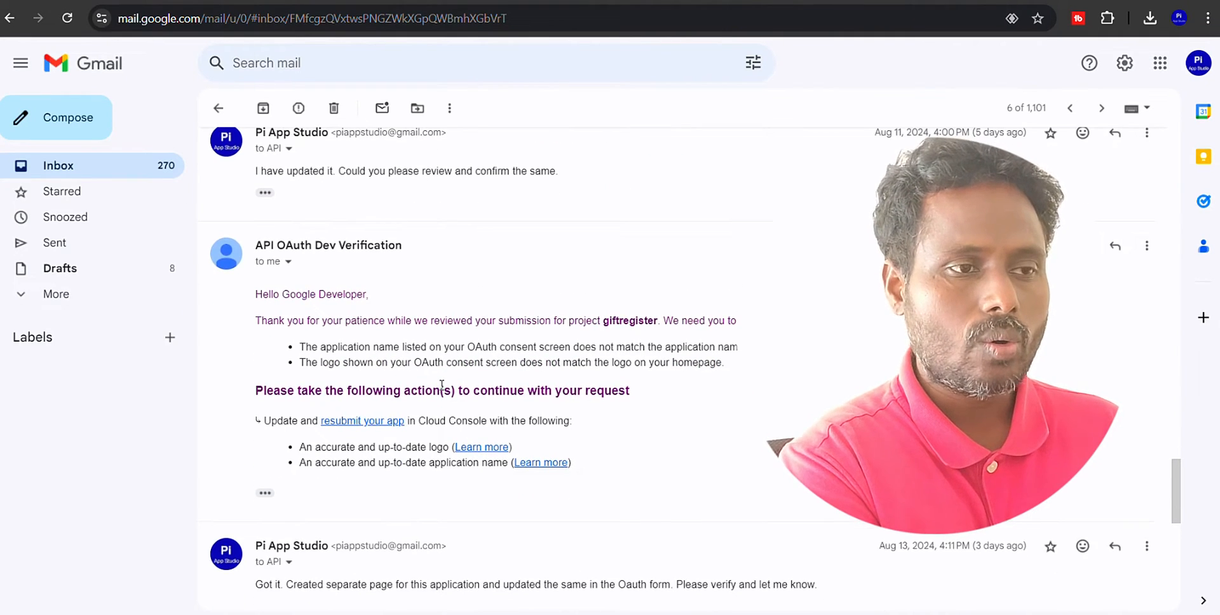
pyautogui.scroll(-3)
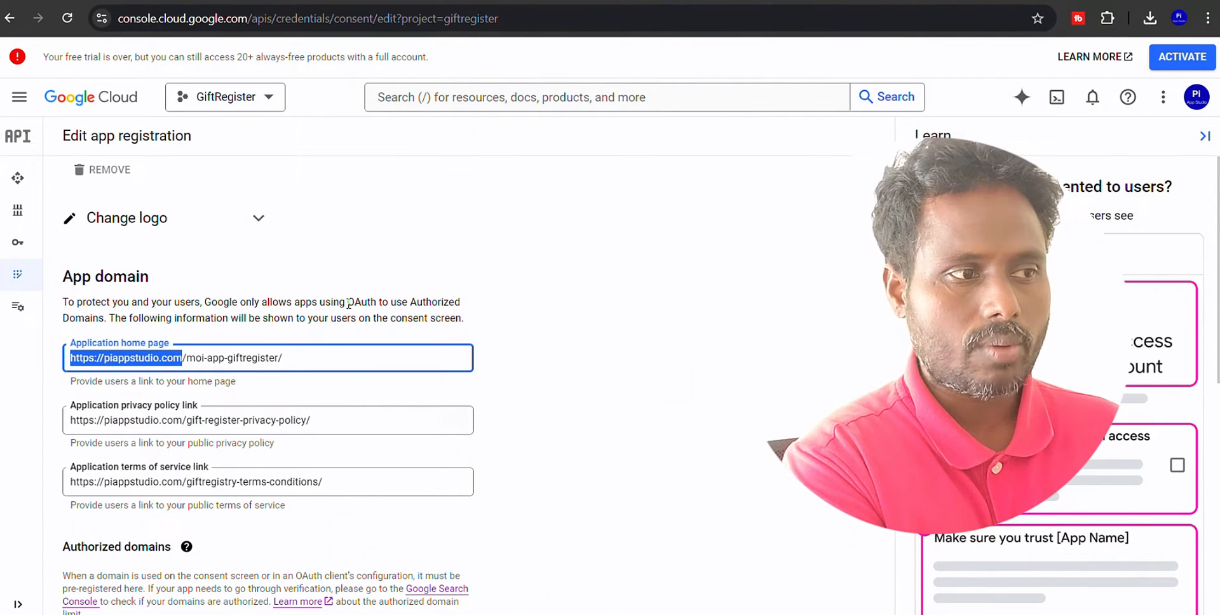
pyautogui.scroll(3)
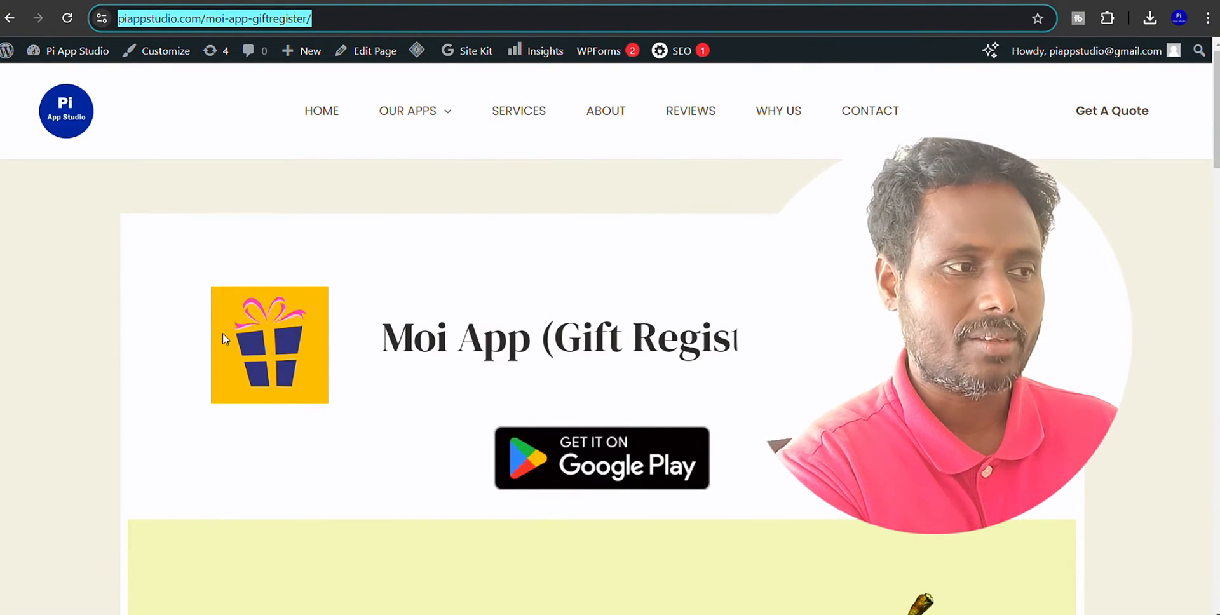
# - Scroll to the bottom of piappstudio.com/moi-app-giftregister/ and open its Terms & Condition page
pyautogui.scroll(-3)
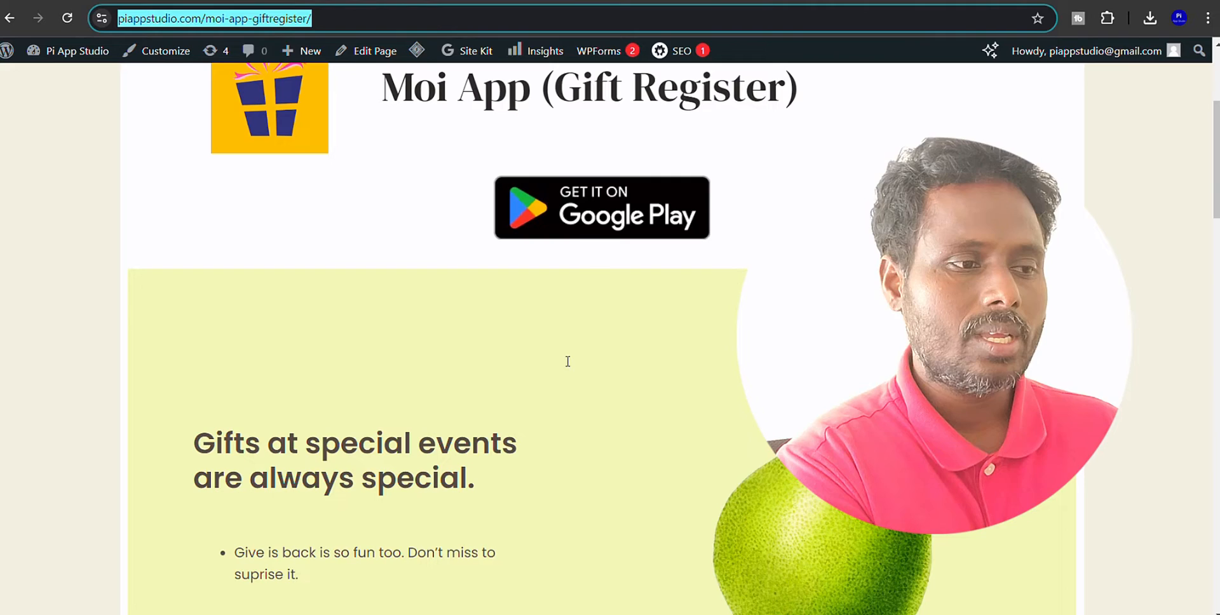
pyautogui.scroll(-3)
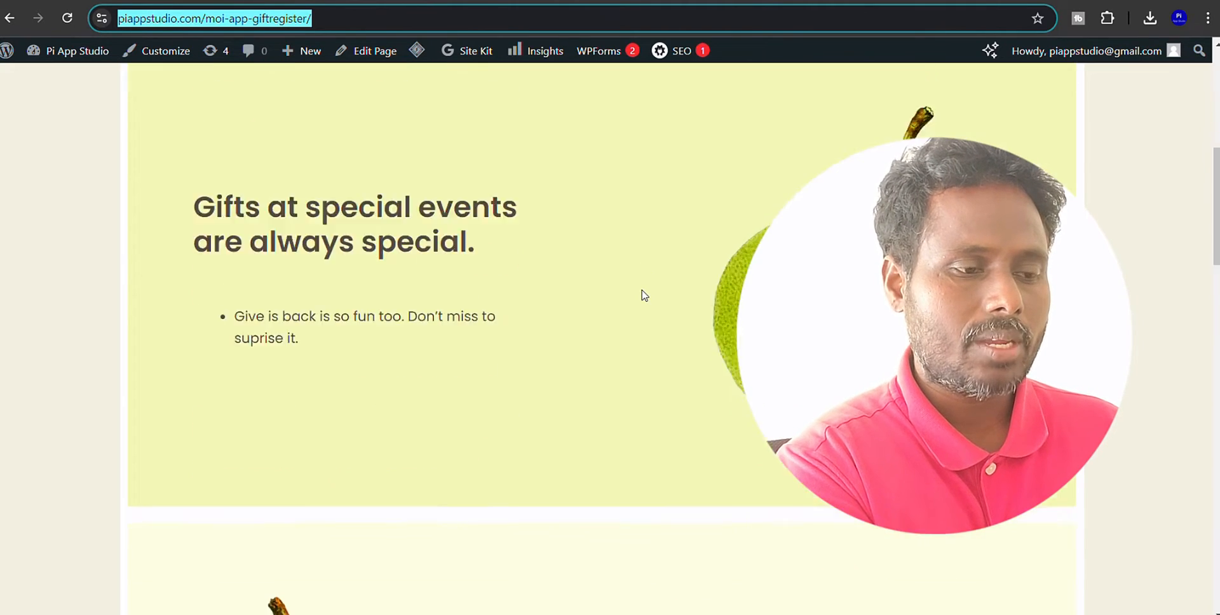
pyautogui.scroll(-3)
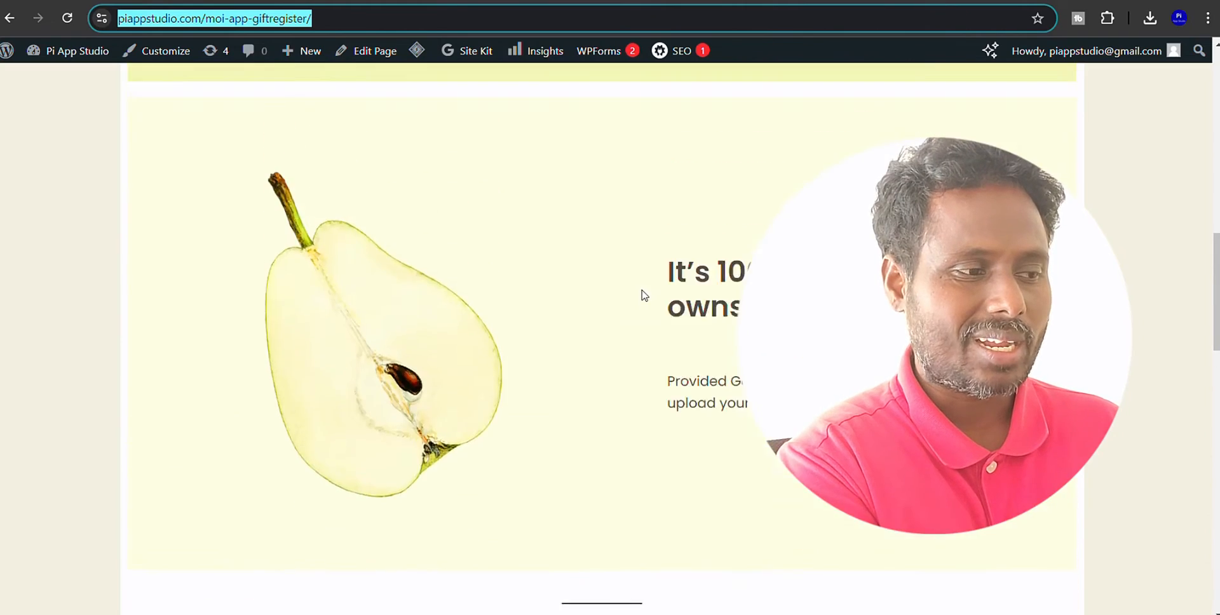
pyautogui.scroll(-3)
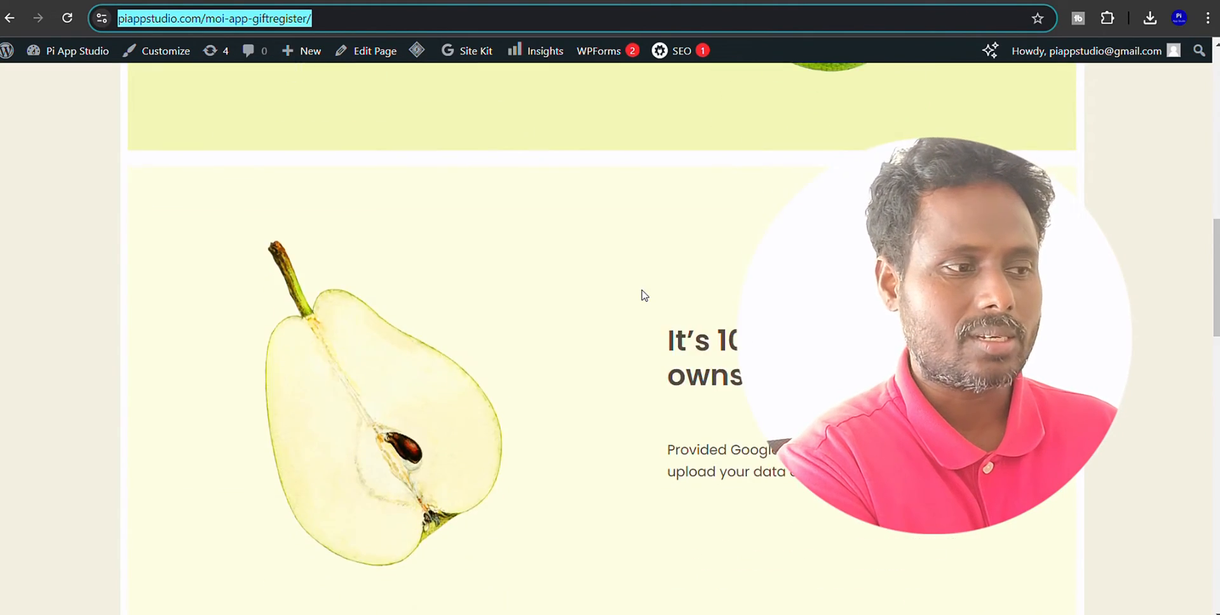
pyautogui.scroll(-3)
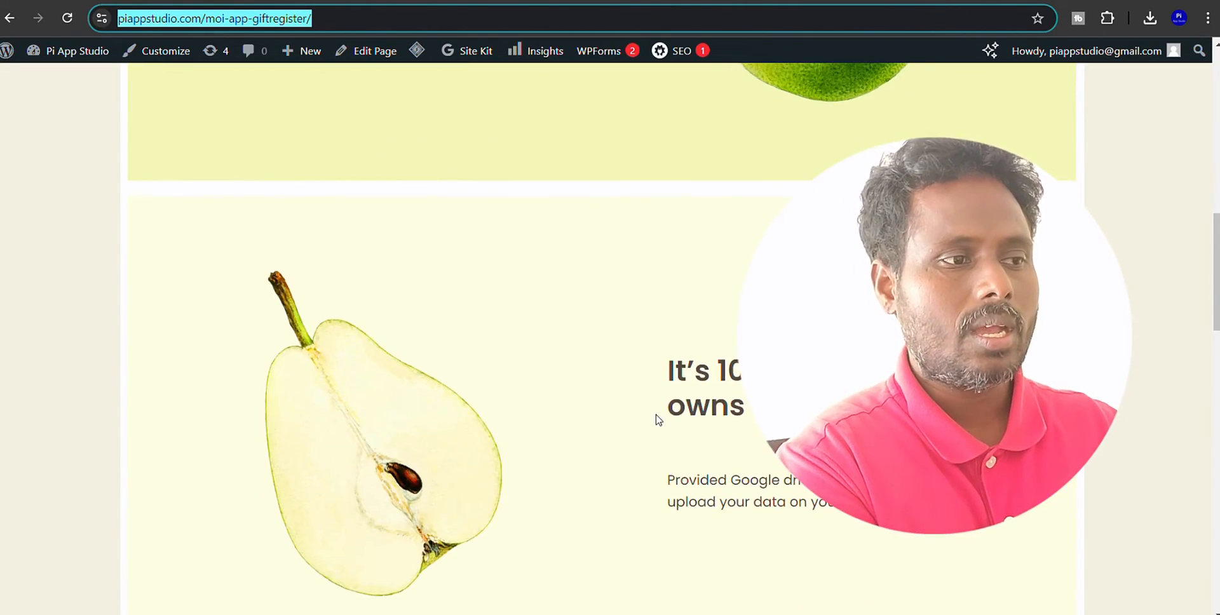
pyautogui.scroll(-3)
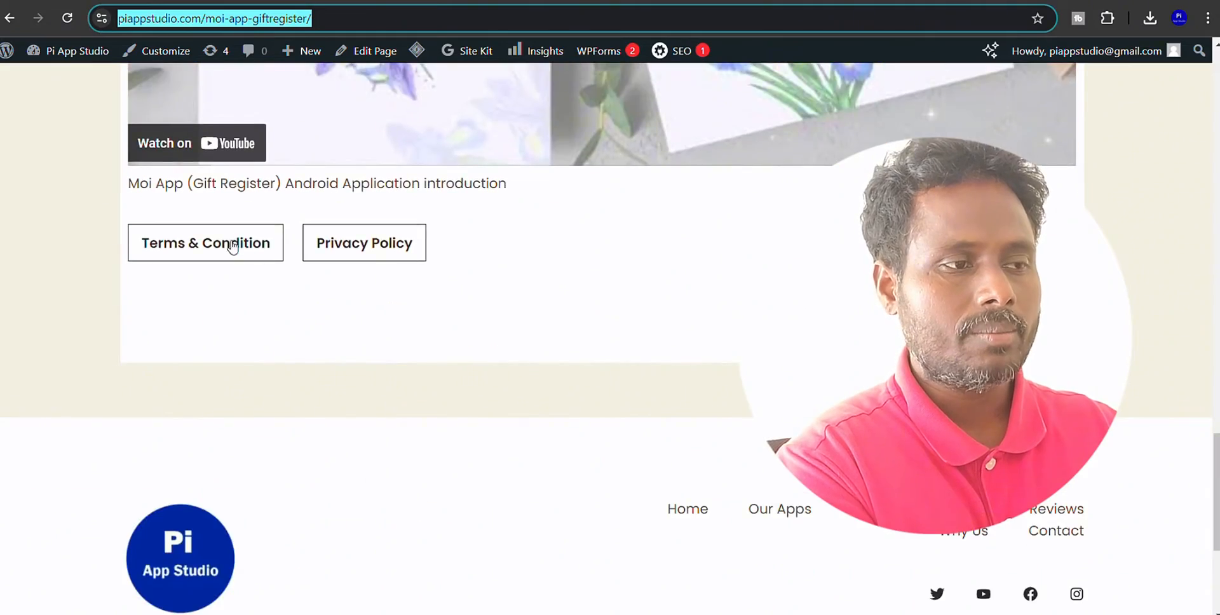
pyautogui.click(205, 243)
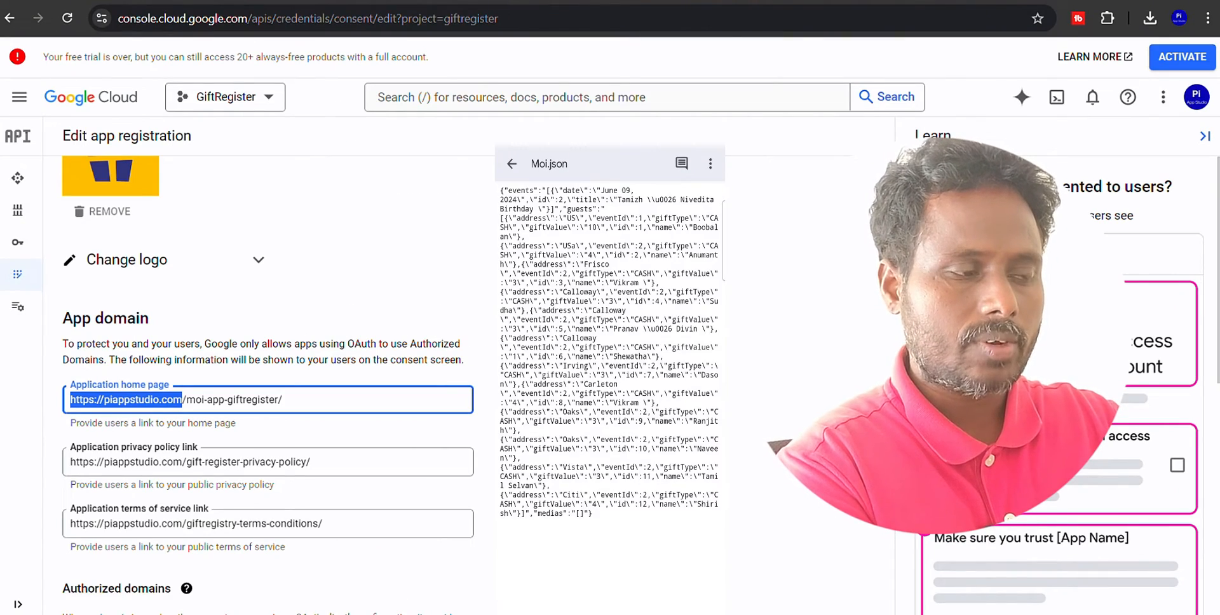
# - Check the App domain links and piappstudio.com authorized domain in the Moi App registration form
pyautogui.scroll(-3)
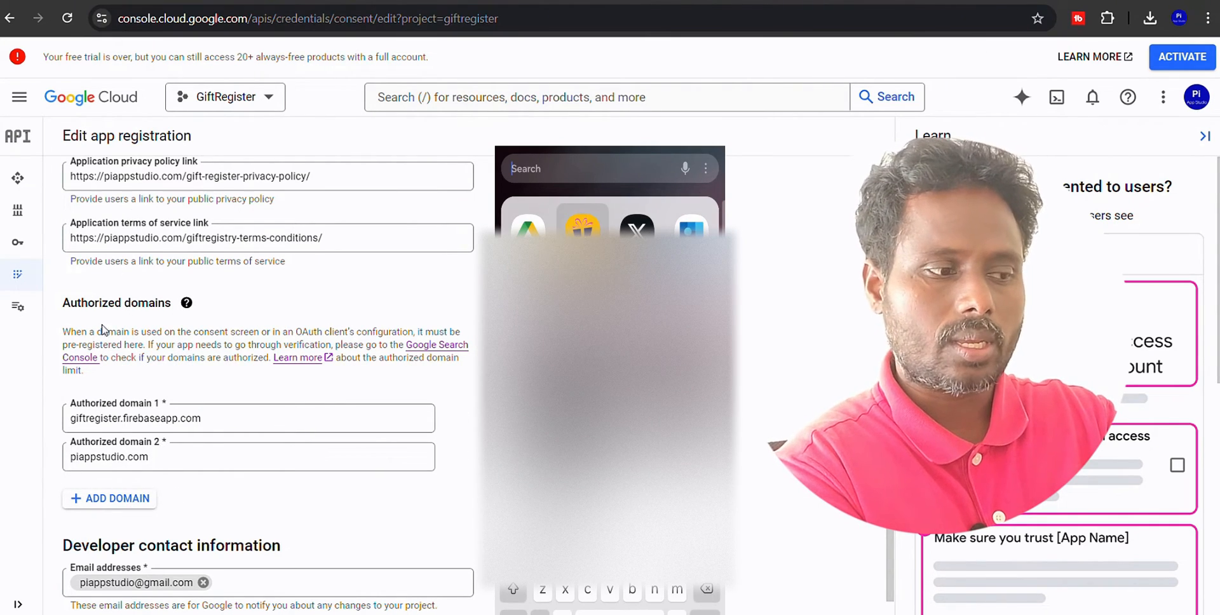
pyautogui.scroll(-3)
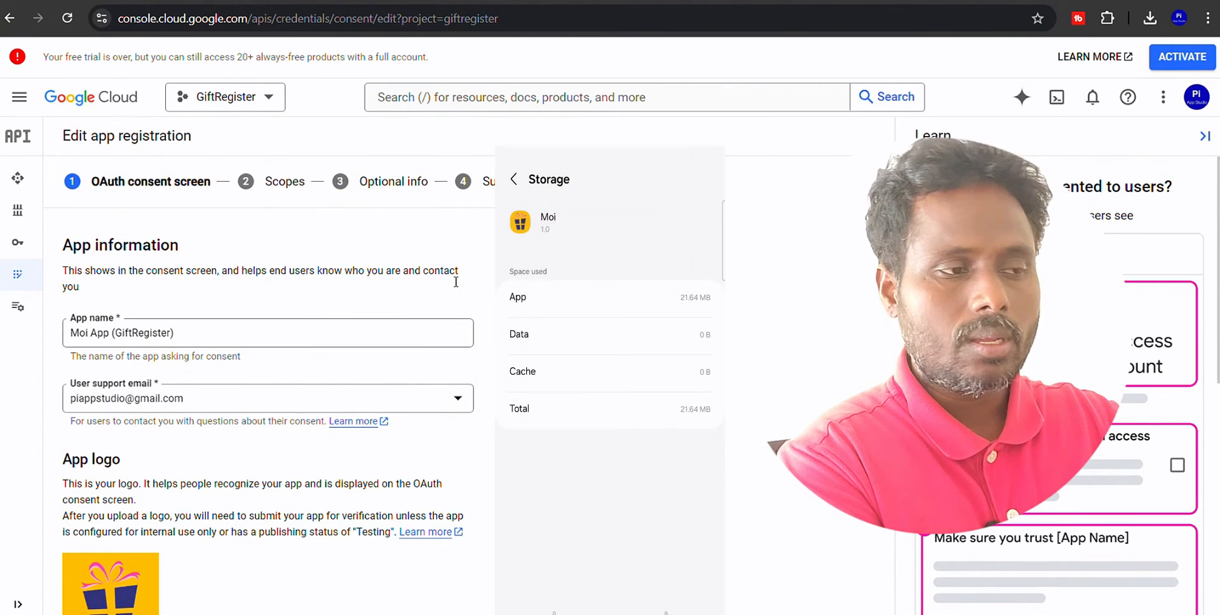
pyautogui.click(512, 180)
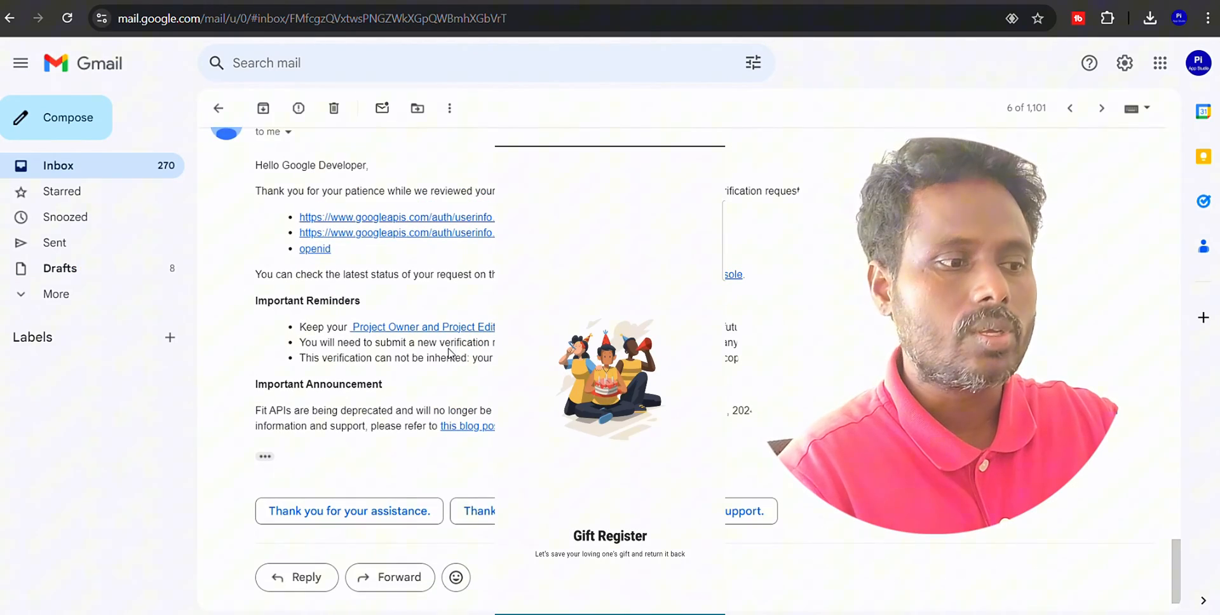
# - Review the verification thread's requested fixes, then return to the Moi App name and logo
pyautogui.scroll(3)
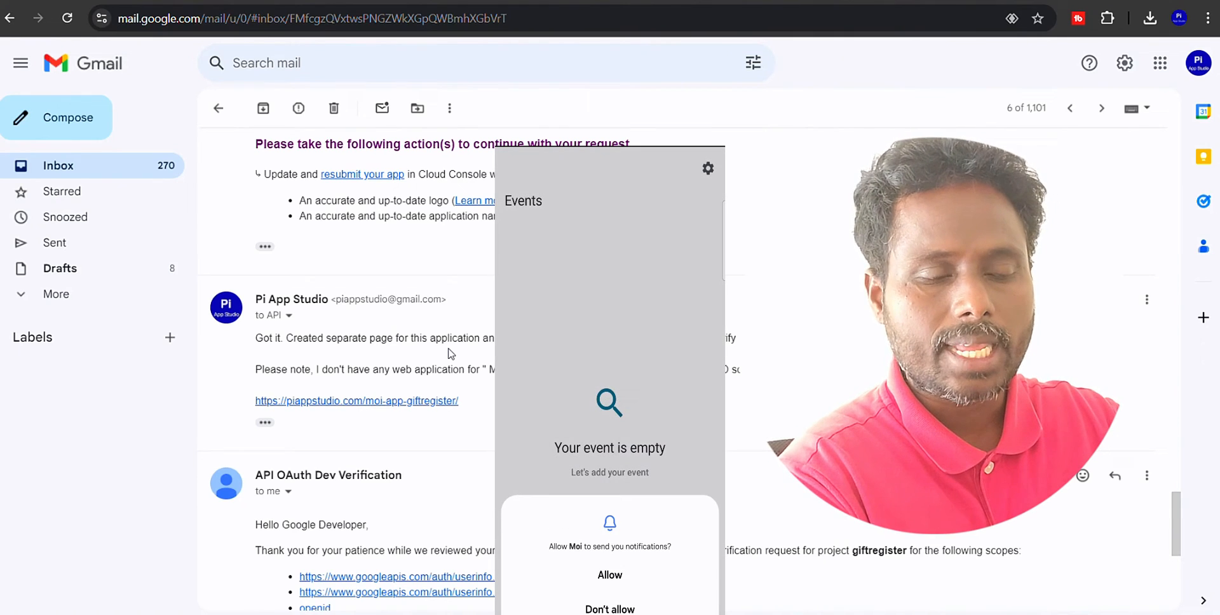
pyautogui.click(707, 169)
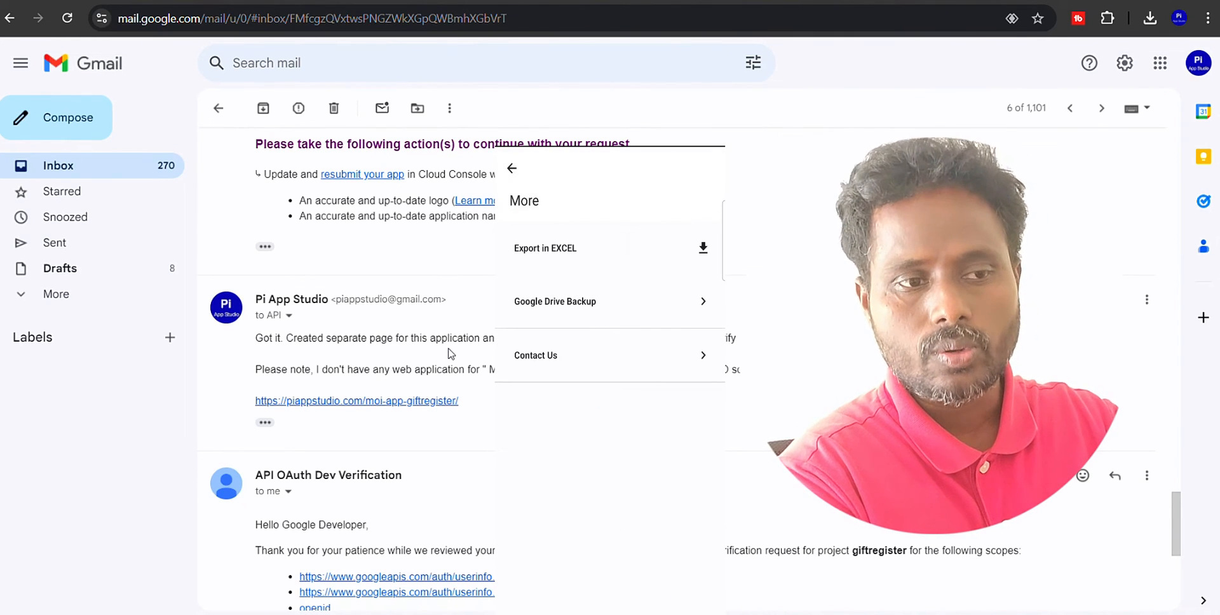
pyautogui.click(555, 301)
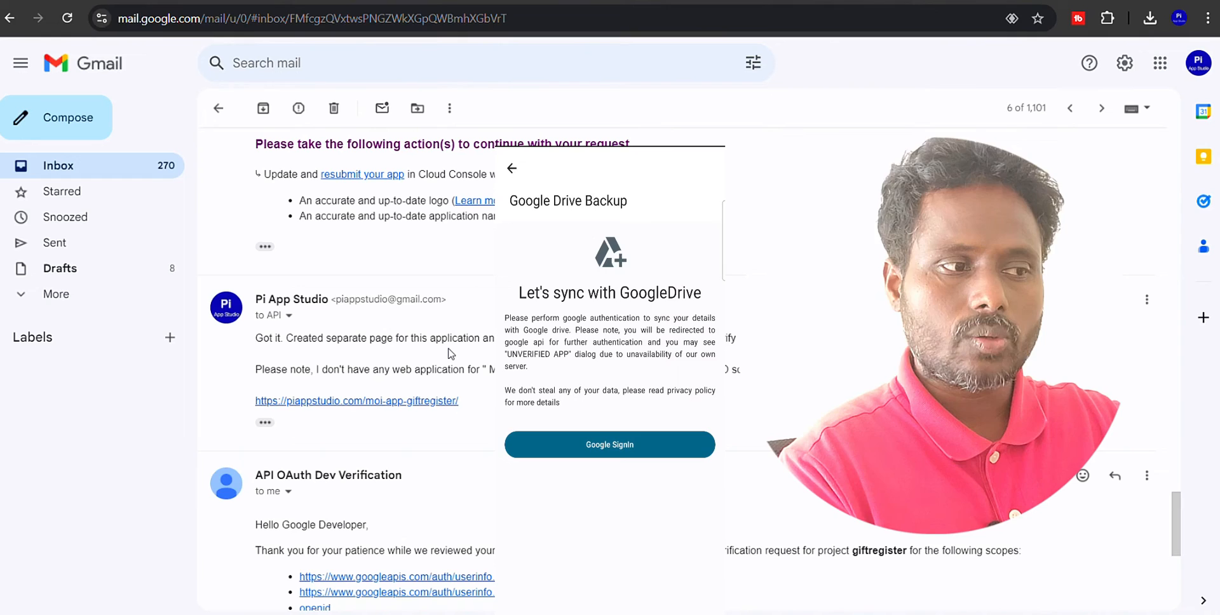
pyautogui.click(609, 444)
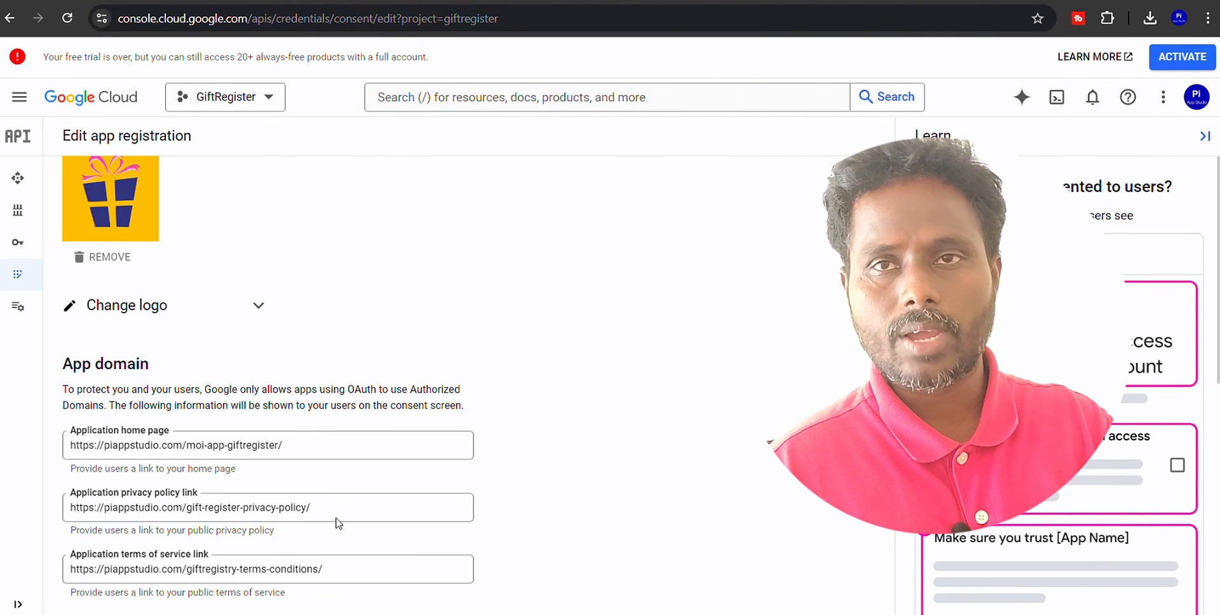
pyautogui.scroll(3)
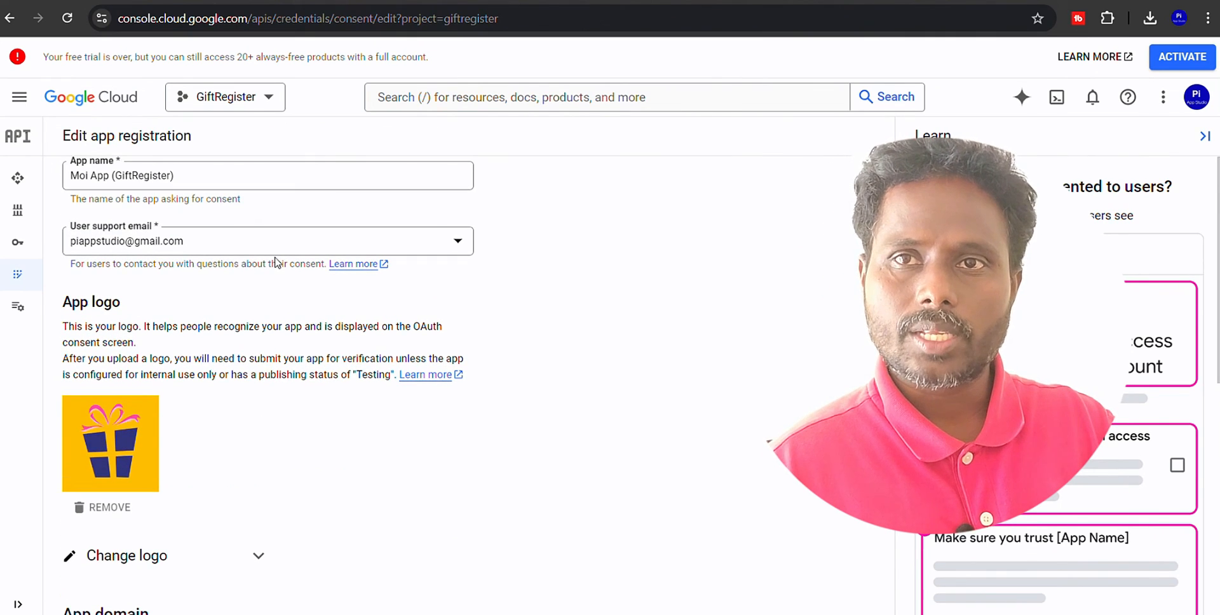